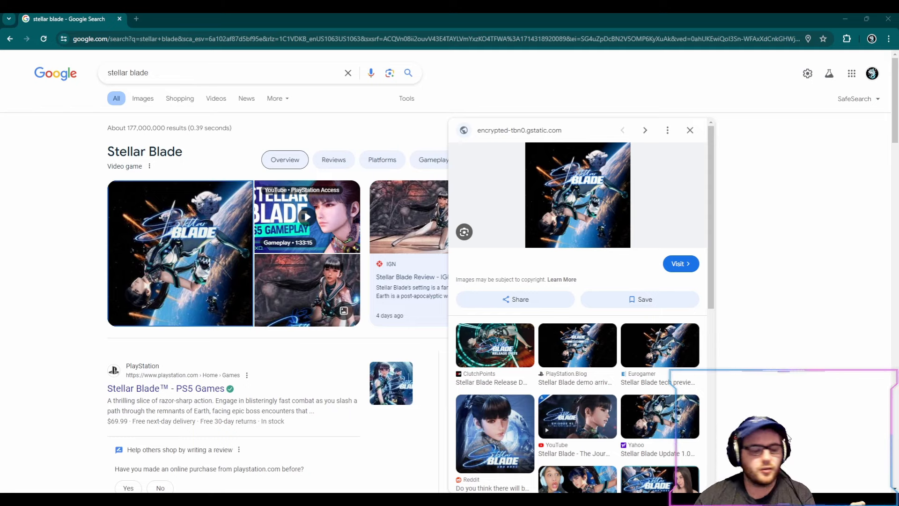
mouse_move(788, 437)
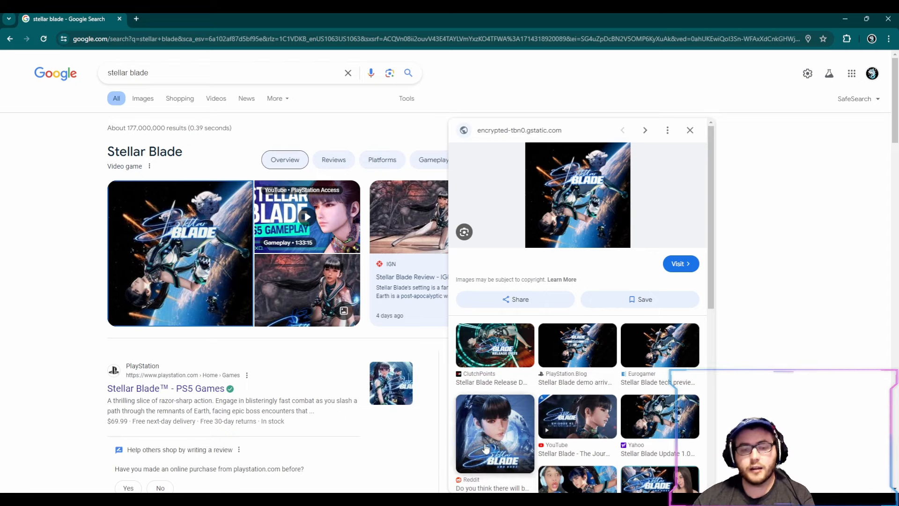
Close the Stellar Blade image preview to reveal the game's knowledge panel.
left_click(689, 130)
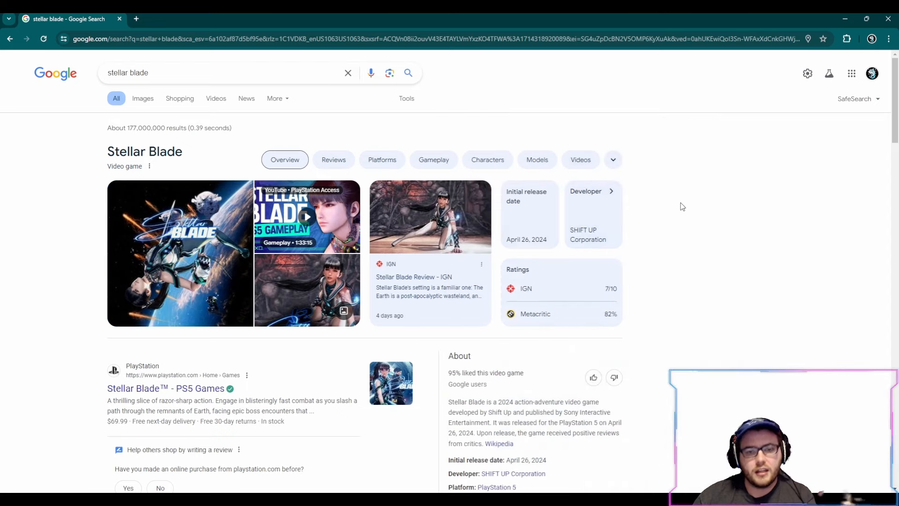
mouse_move(699, 260)
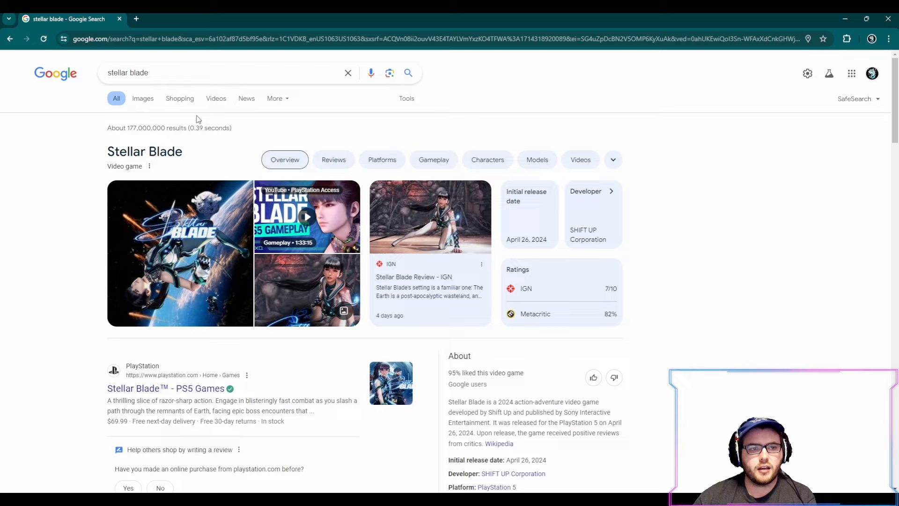
Switch to Stellar Blade image results, narrow to Costumes, and scroll the grid.
left_click(143, 98)
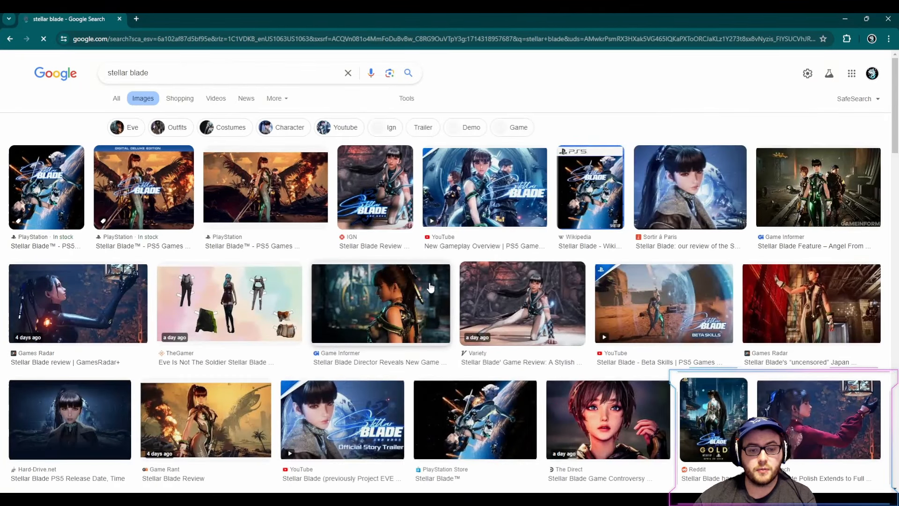
left_click(195, 72)
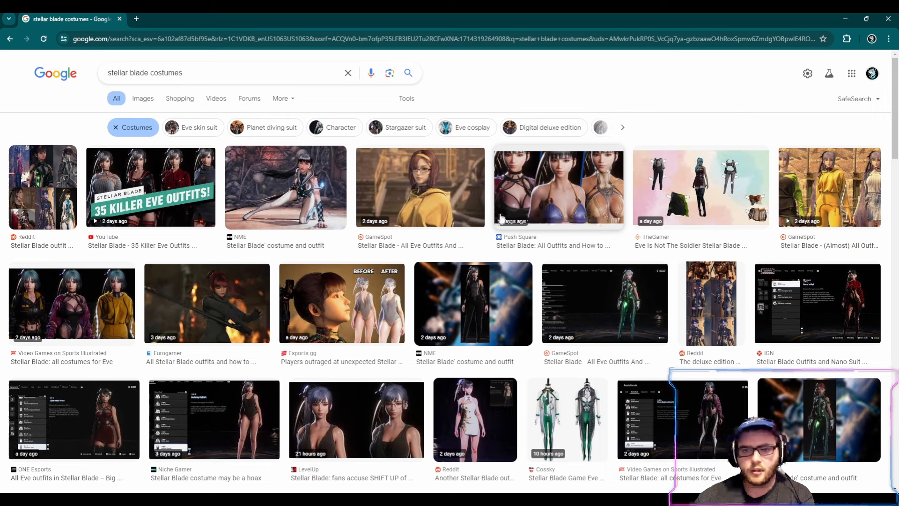
mouse_move(477, 321)
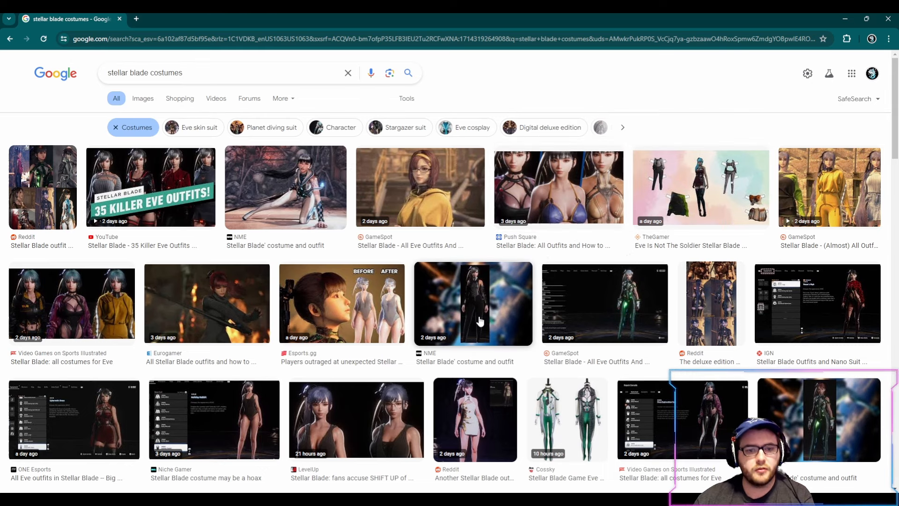
scroll("down", 3)
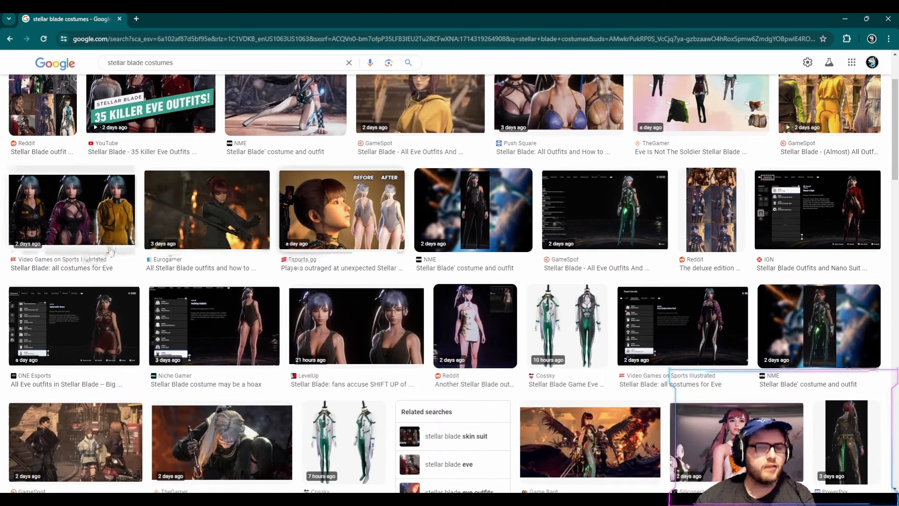
Preview the Sports Illustrated 'Stellar Blade: all costumes for Eve' image.
left_click(71, 210)
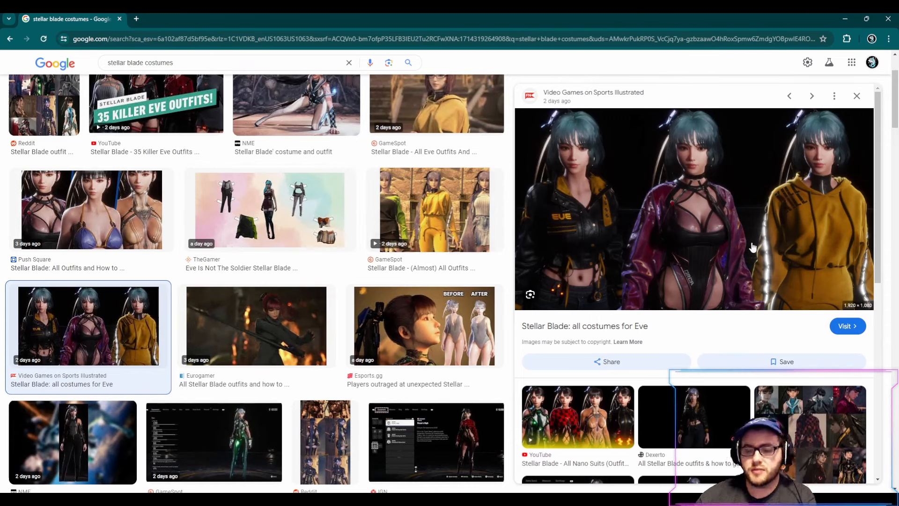
mouse_move(721, 298)
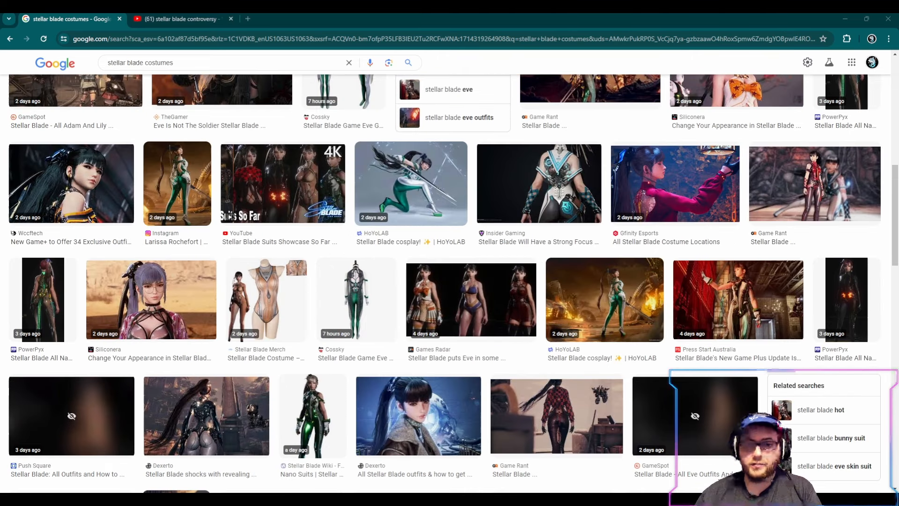
Browse the YouTube 'stellar blade controversy' video results.
left_click(178, 19)
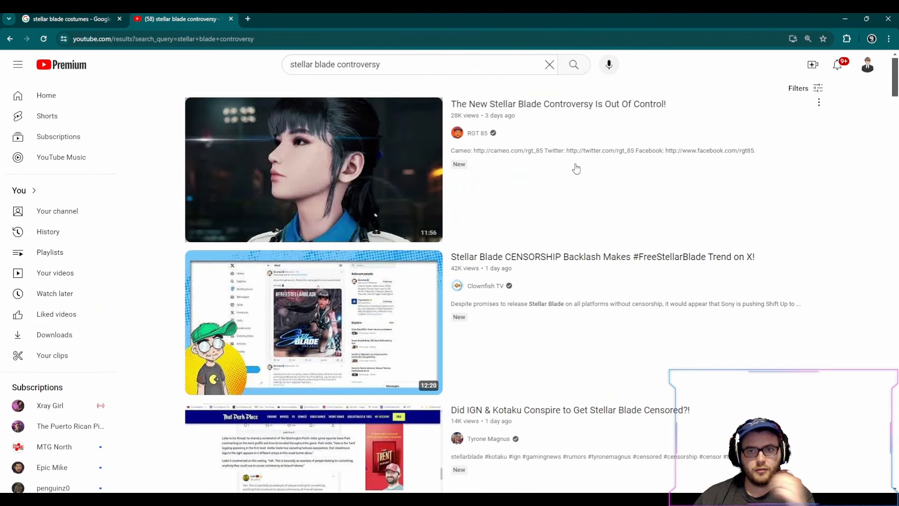
scroll("down", 3)
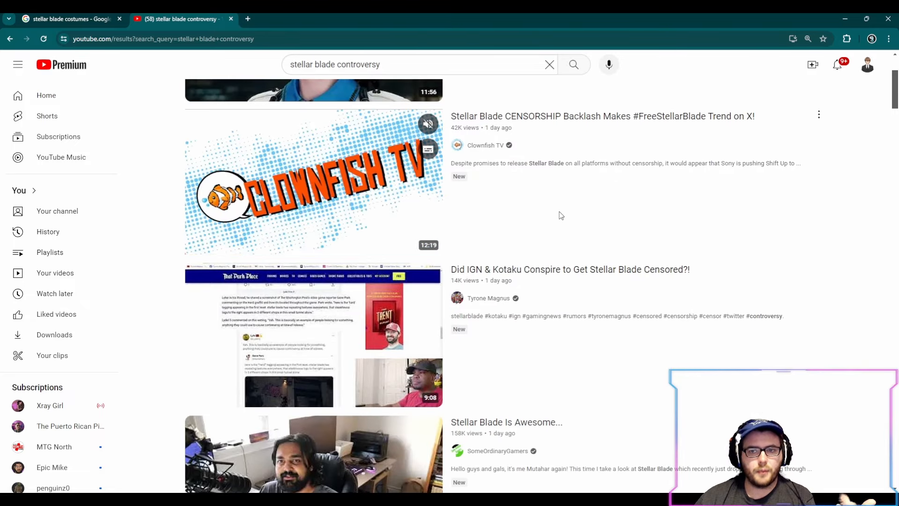
scroll("down", 3)
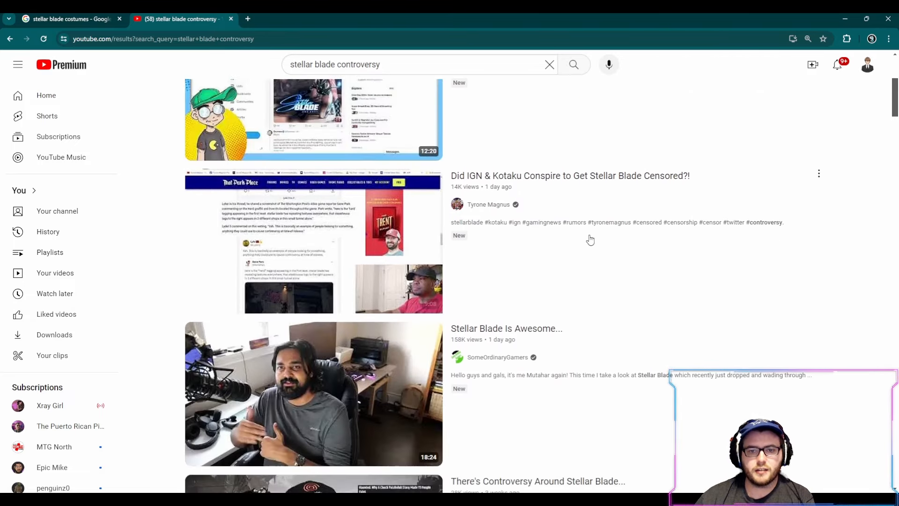
mouse_move(313, 244)
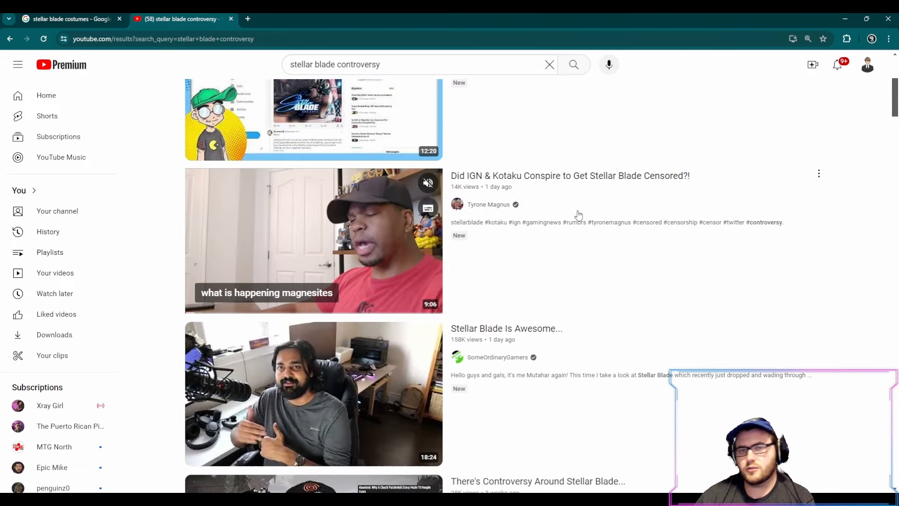
scroll("down", 3)
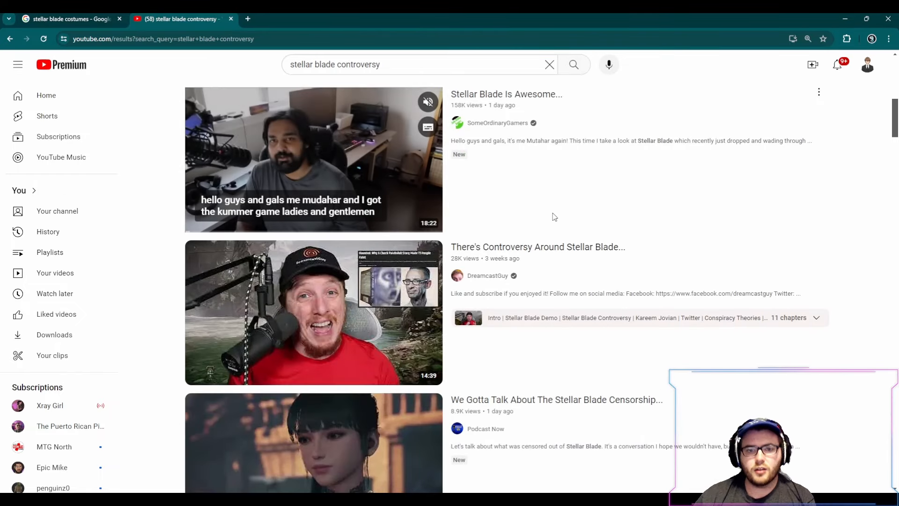
scroll("down", 3)
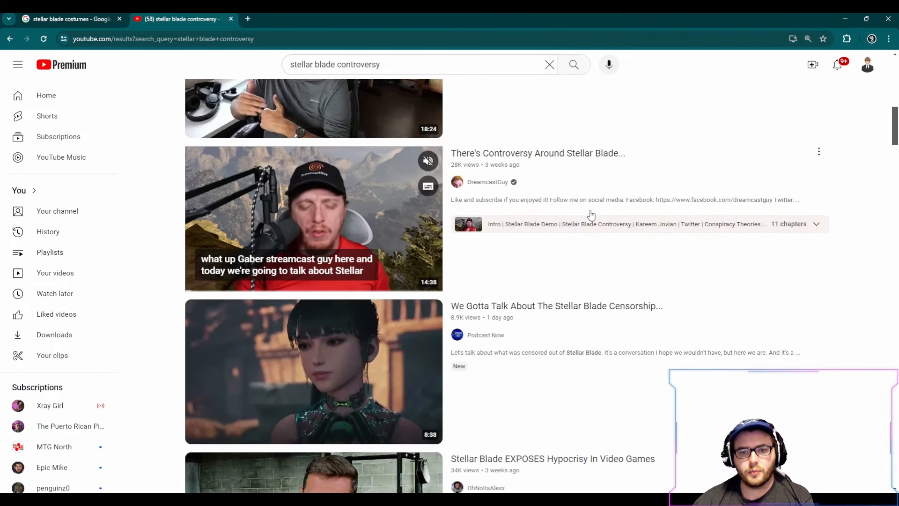
scroll("down", 3)
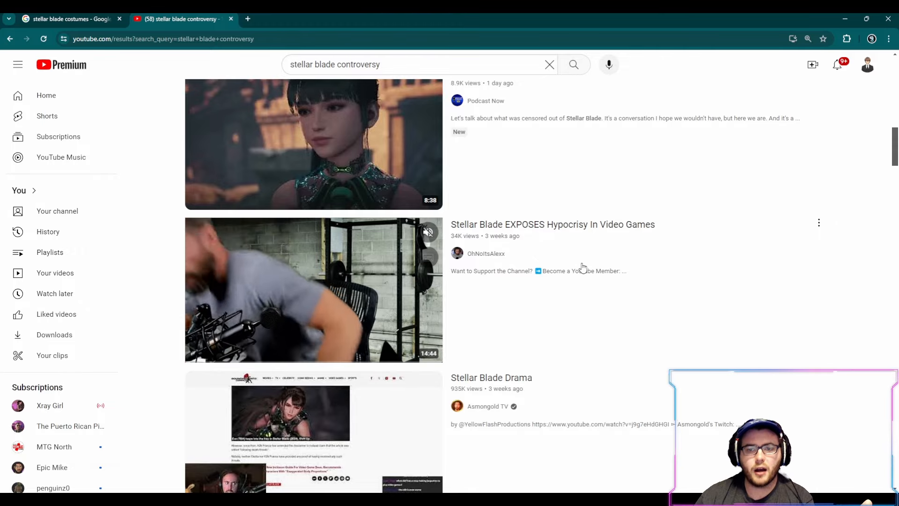
Return to the Google 'stellar blade costumes' image results and scroll them.
left_click(70, 18)
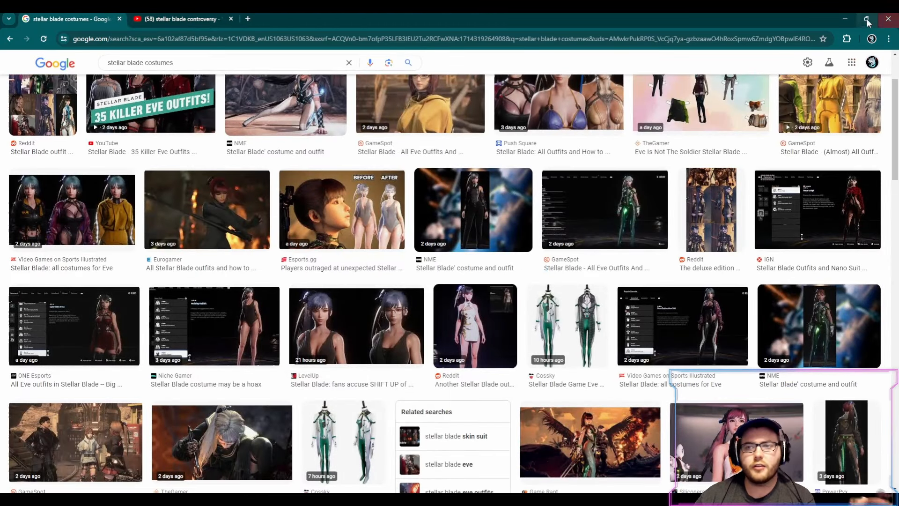
scroll("down", 3)
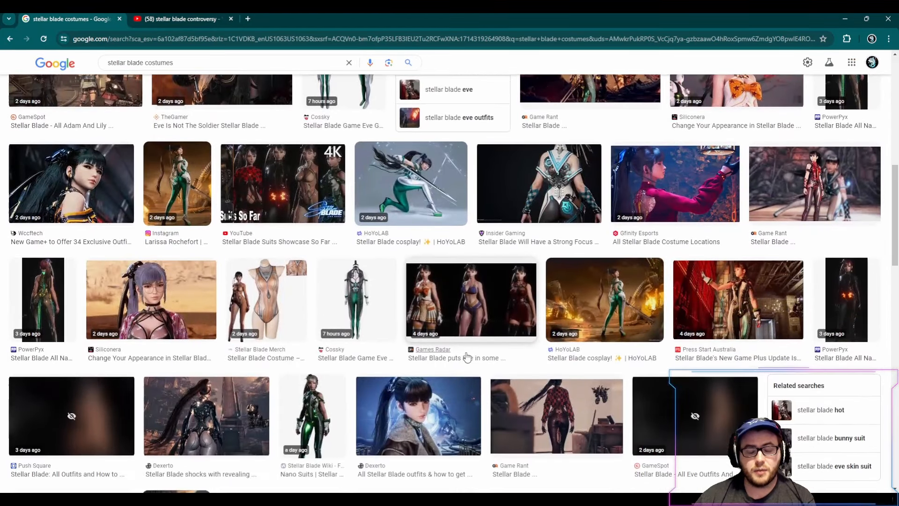